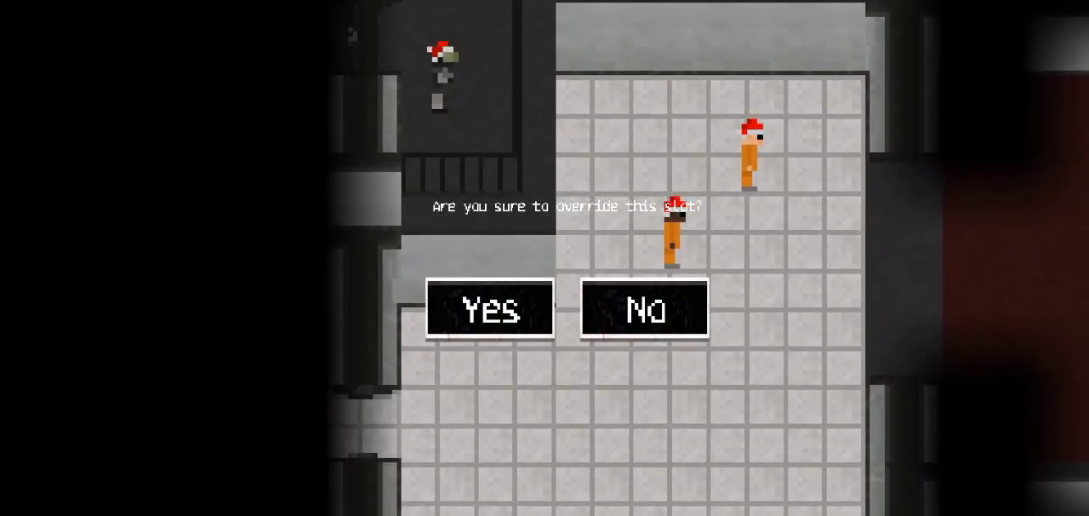
pyautogui.click(487, 309)
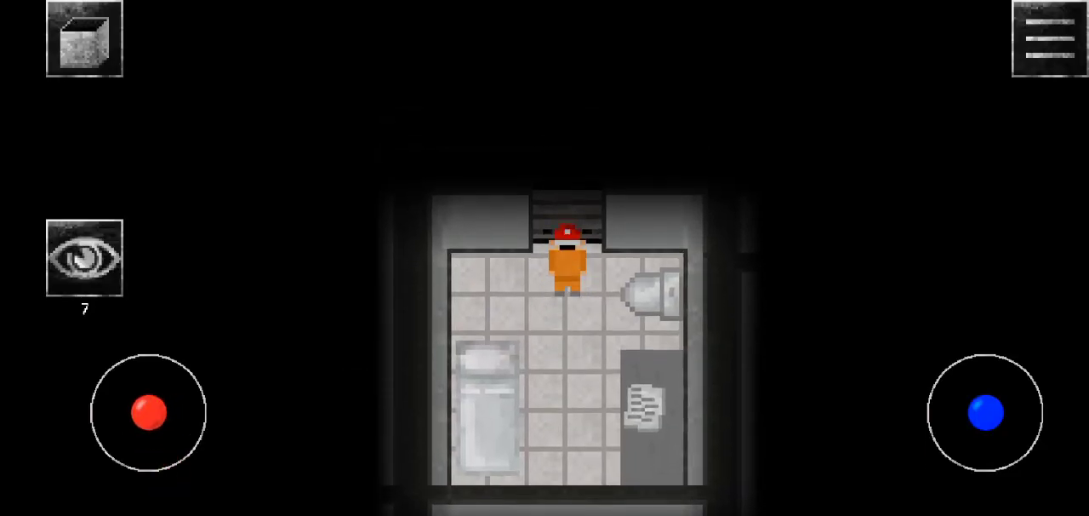
pyautogui.moveTo(149, 413); pyautogui.dragTo(174, 476)
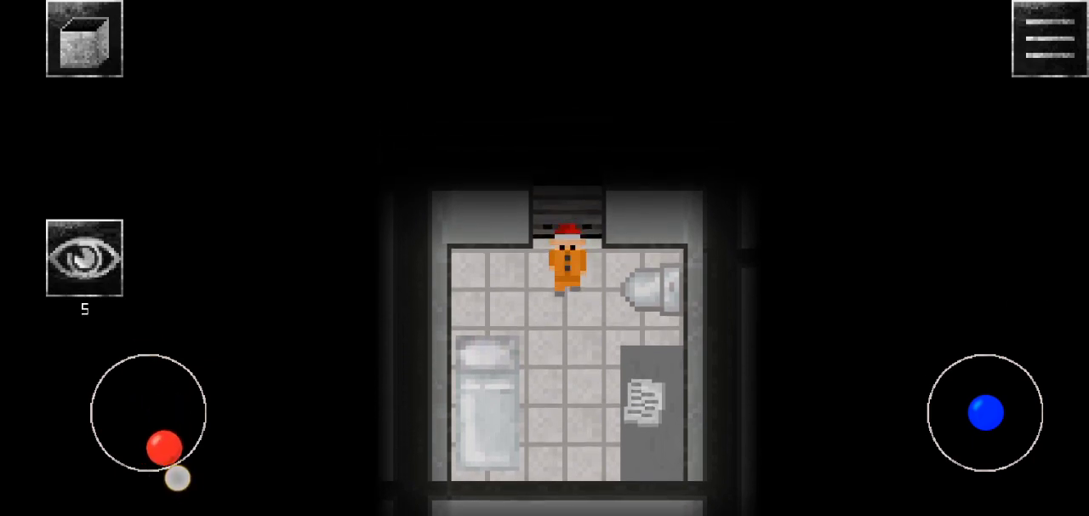
pyautogui.click(1050, 40)
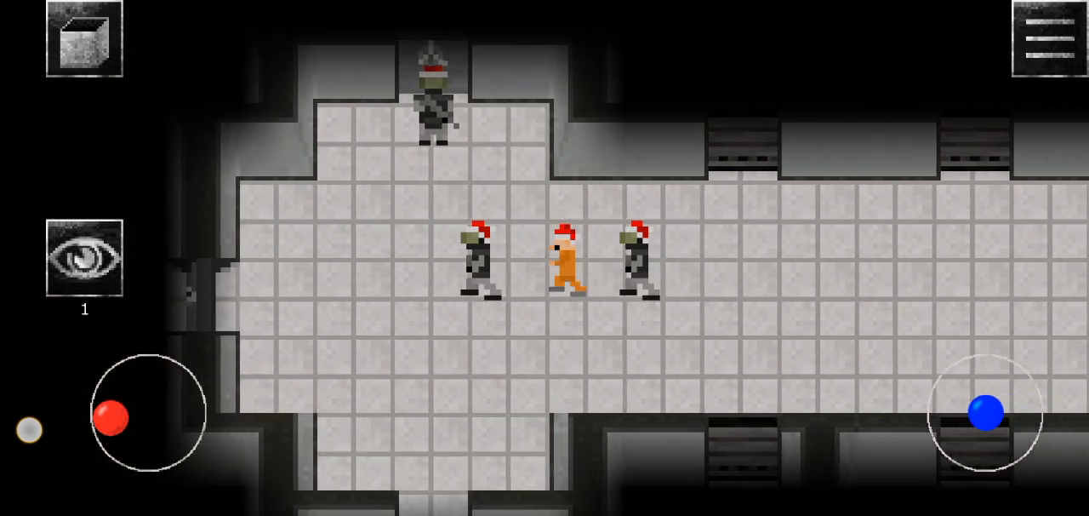
pyautogui.moveTo(110, 418); pyautogui.dragTo(166, 443)
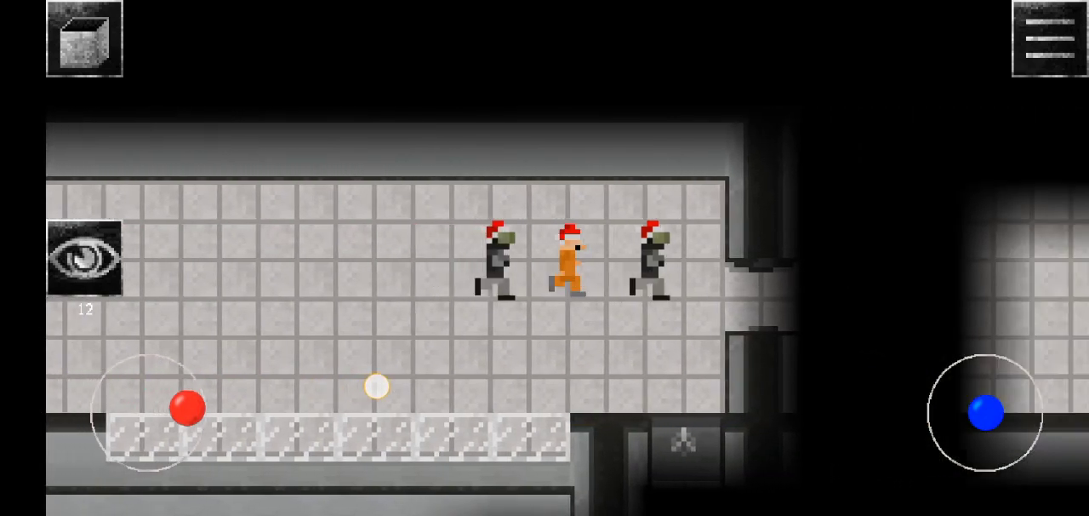
pyautogui.moveTo(189, 410); pyautogui.dragTo(176, 391)
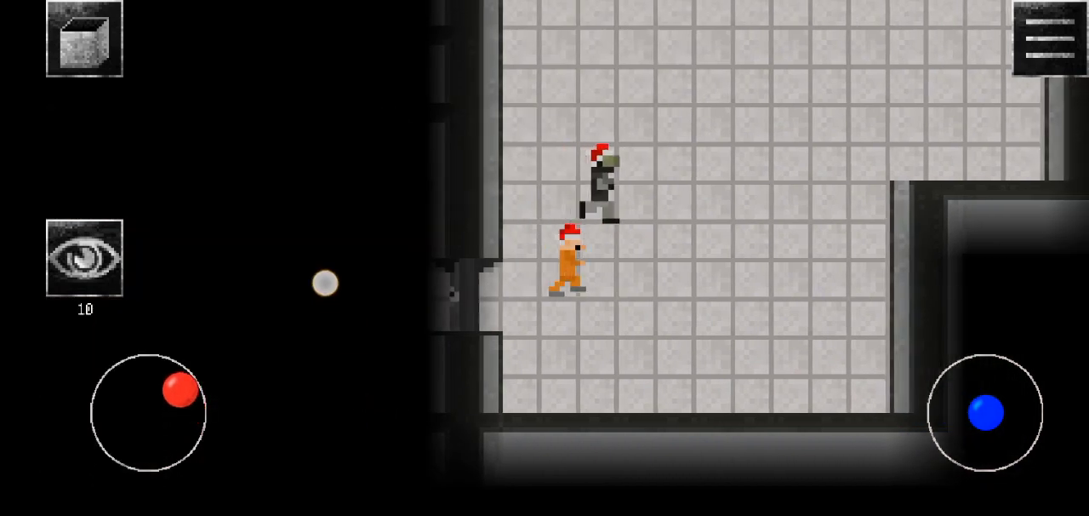
pyautogui.moveTo(179, 390); pyautogui.dragTo(149, 413)
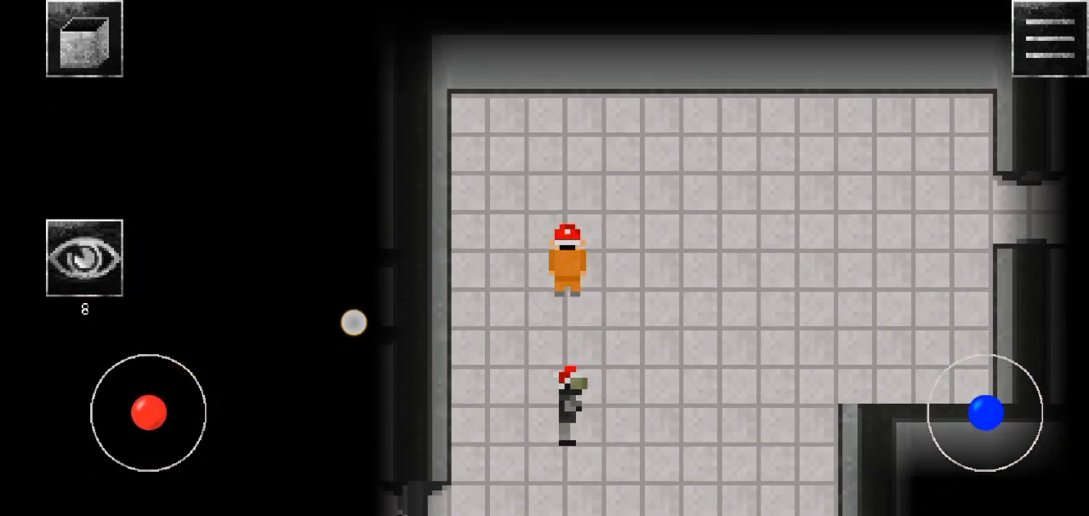